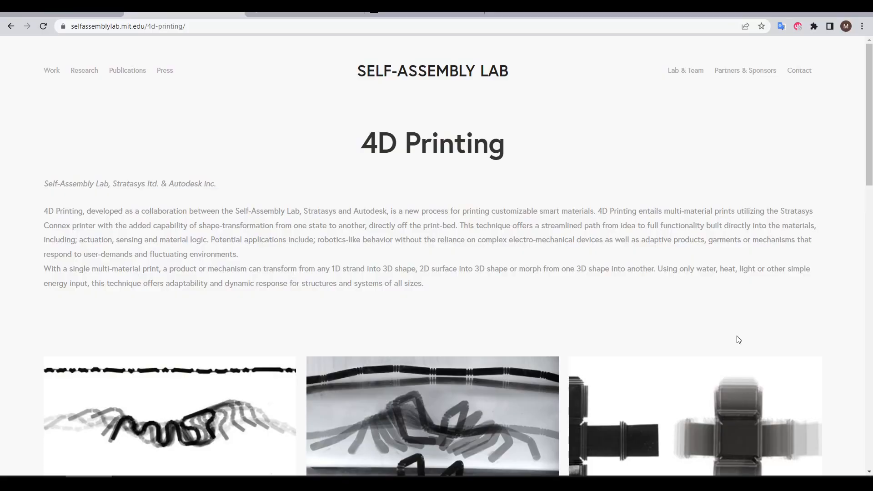
mouse_move(772, 337)
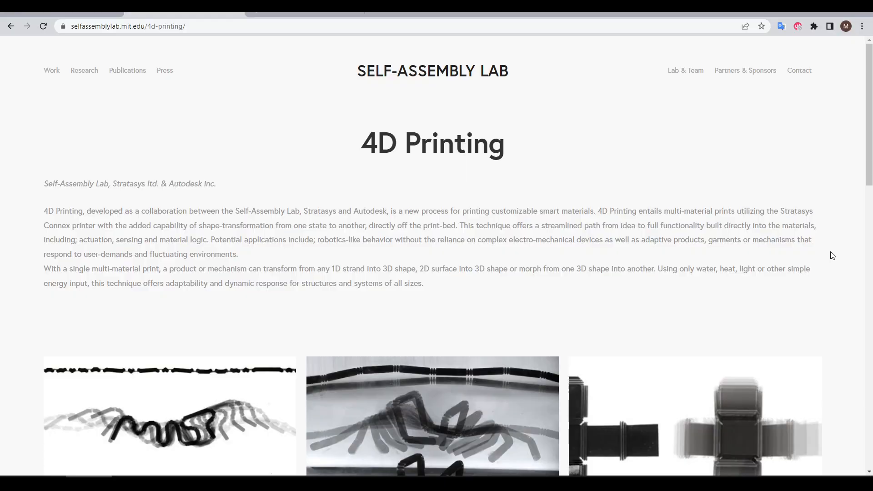
- Roll the feature list forward to Boolean 1, revealing the compliant flexure corner test parts
scroll(down, 3)
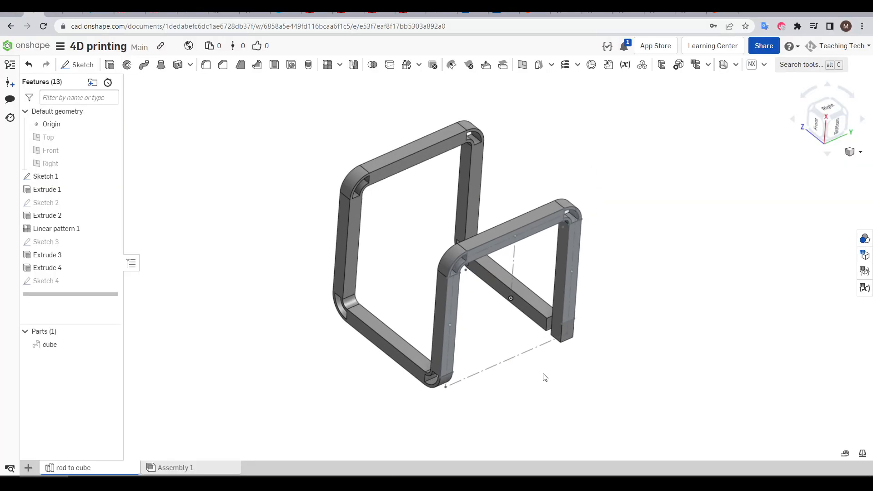
drag(545, 378, 647, 392)
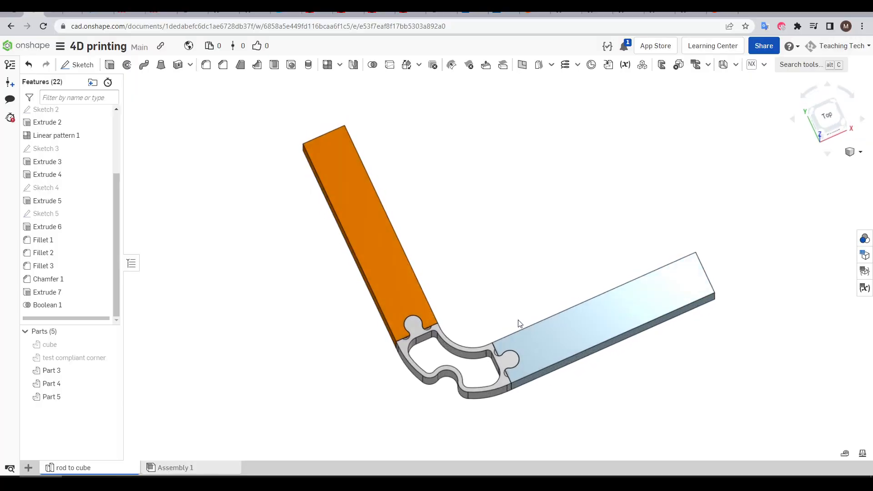
click(51, 384)
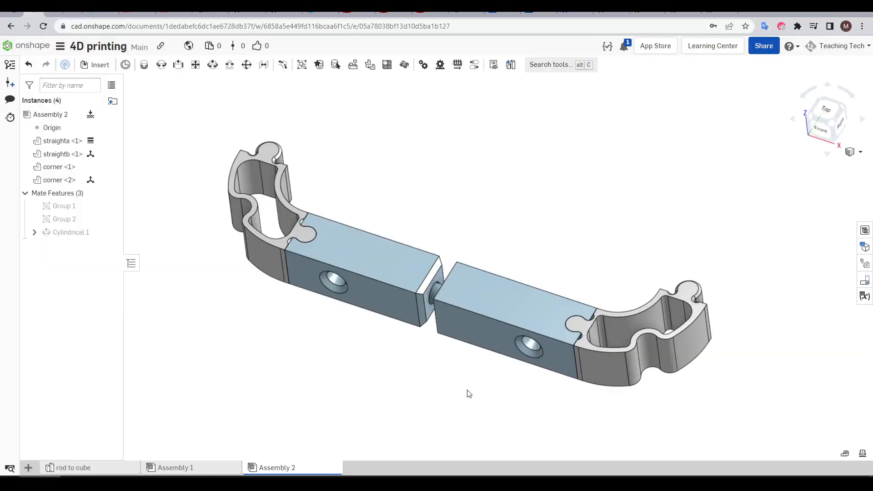
- Switch to the rod to cube Part Studio to section the straight link's pin socket
click(373, 271)
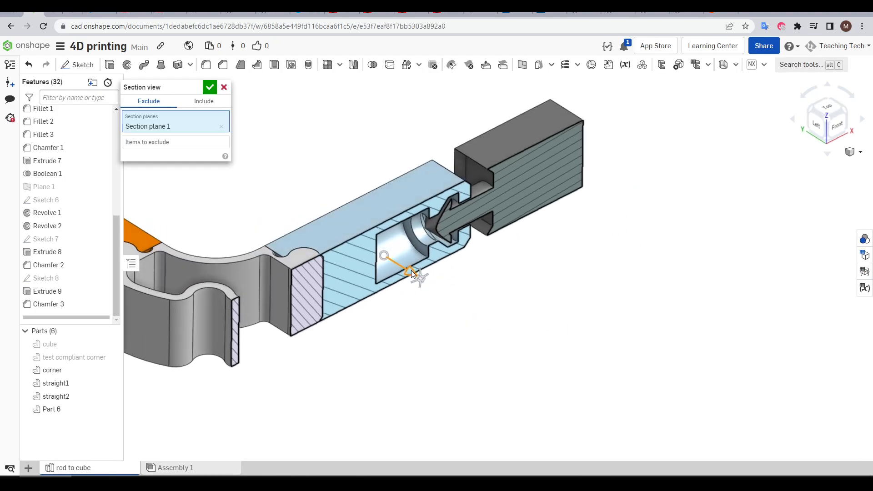
- Slide the section cut through the joint socket to expose the pin profile and accept it
drag(415, 273, 409, 277)
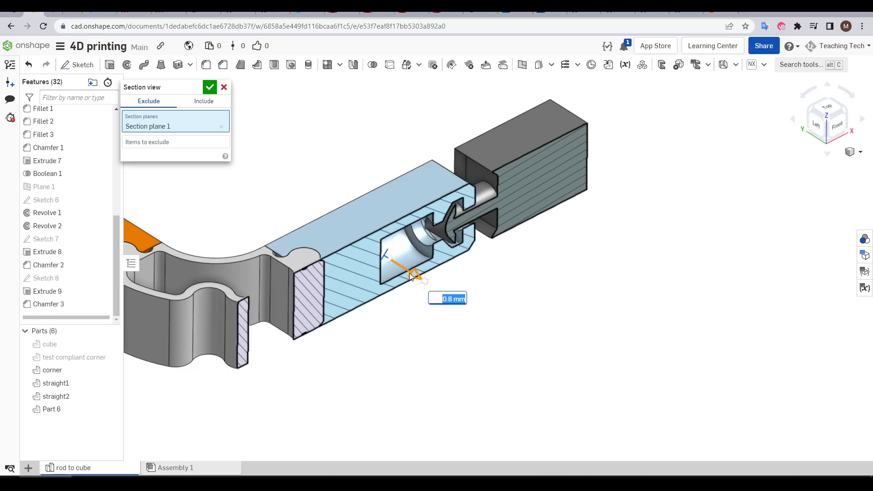
drag(409, 275, 391, 259)
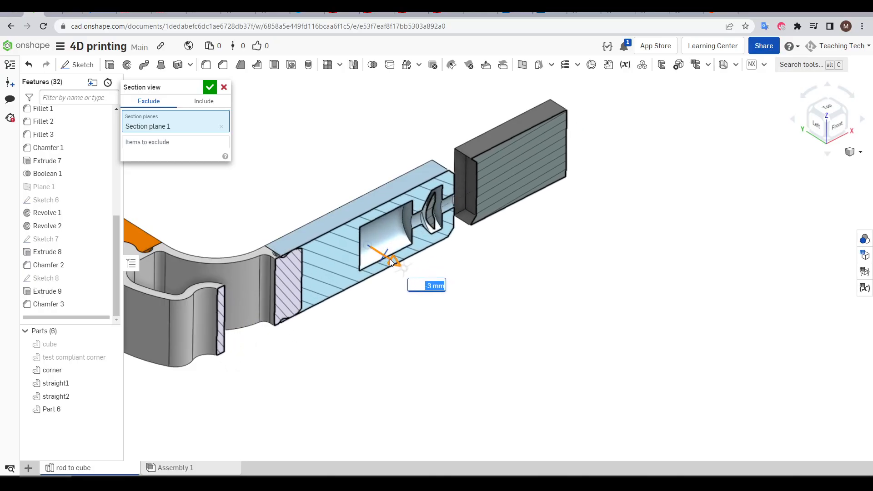
drag(390, 262, 410, 268)
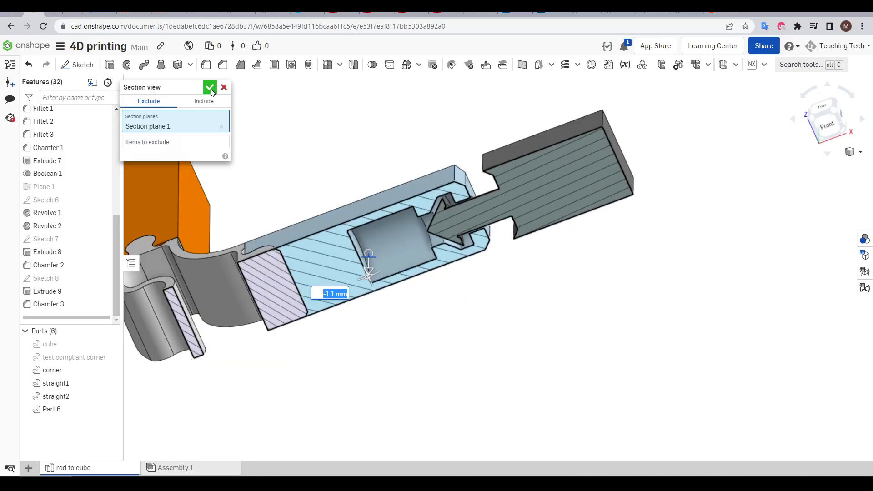
click(210, 88)
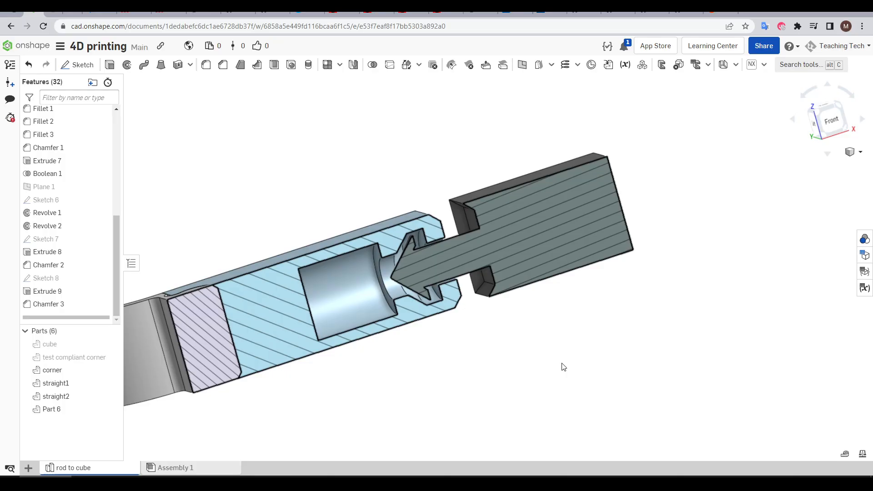
- Edit Sketch 6, the pin-and-socket revolve profile
double_click(46, 199)
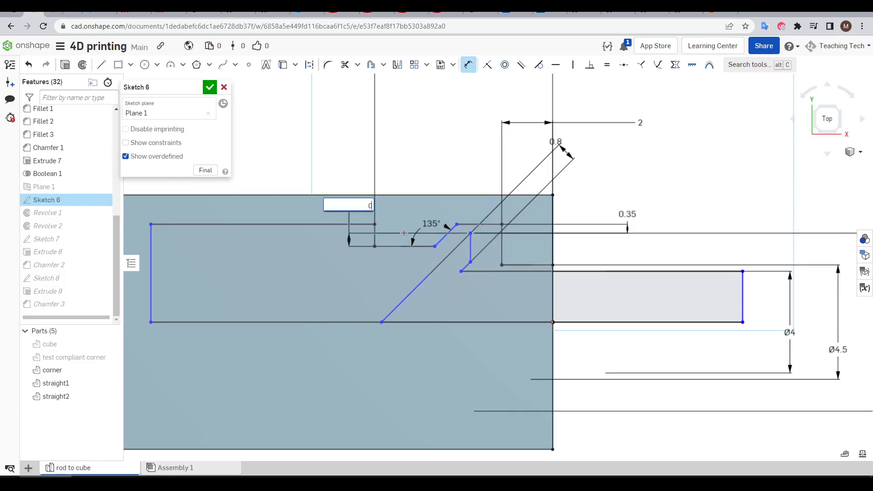
- Set the gap dimension beside the pin's angled barb to 0.6
text(0.6)
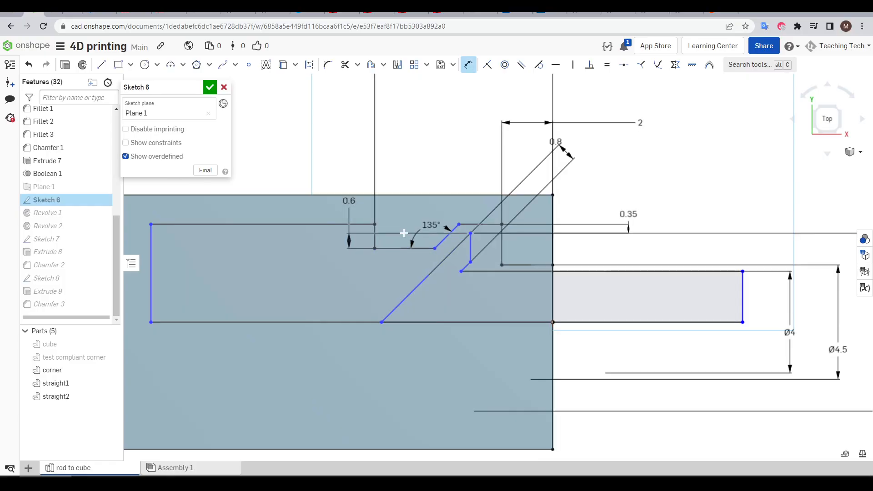
click(176, 467)
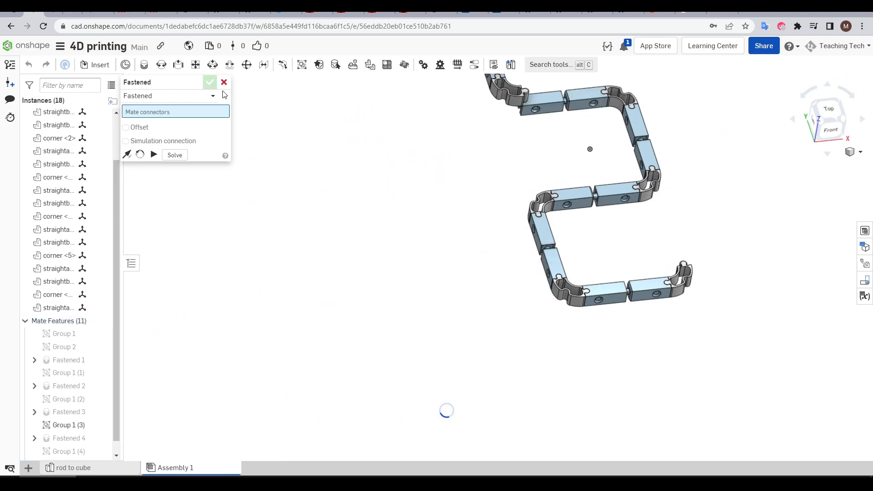
- Pick a mate connector to fasten straight and corner links in Assembly 1
click(210, 82)
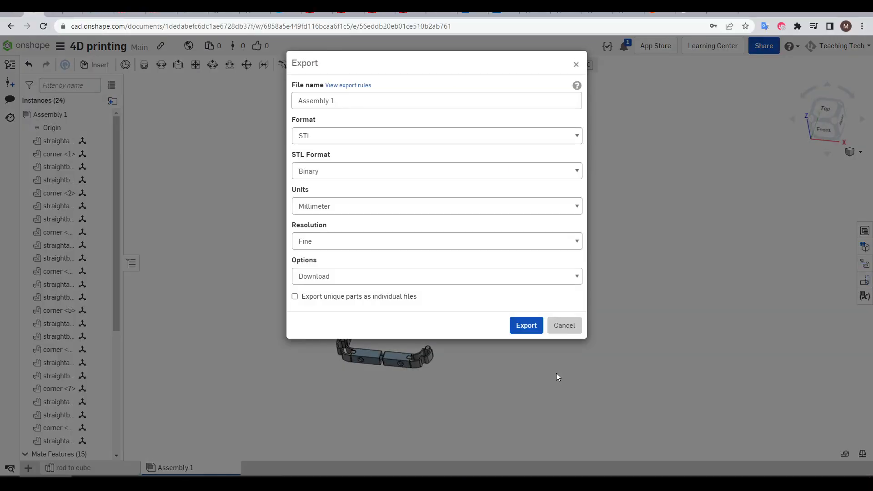
mouse_move(533, 361)
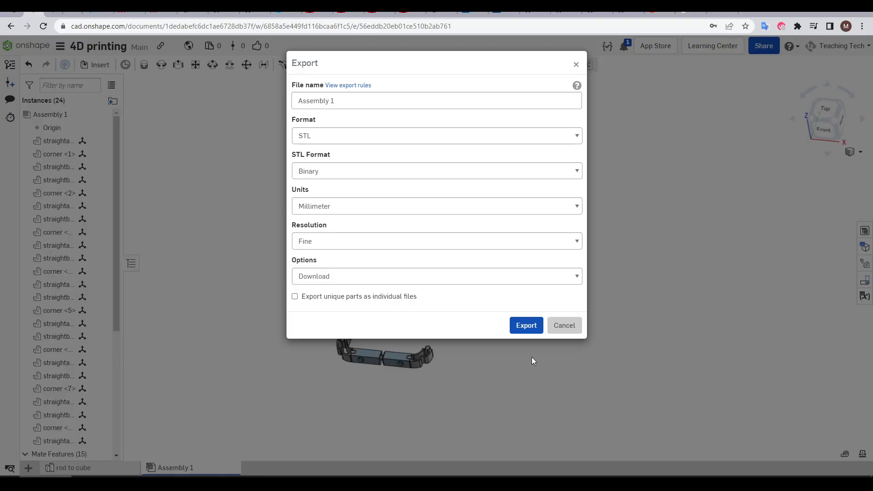
mouse_move(320, 313)
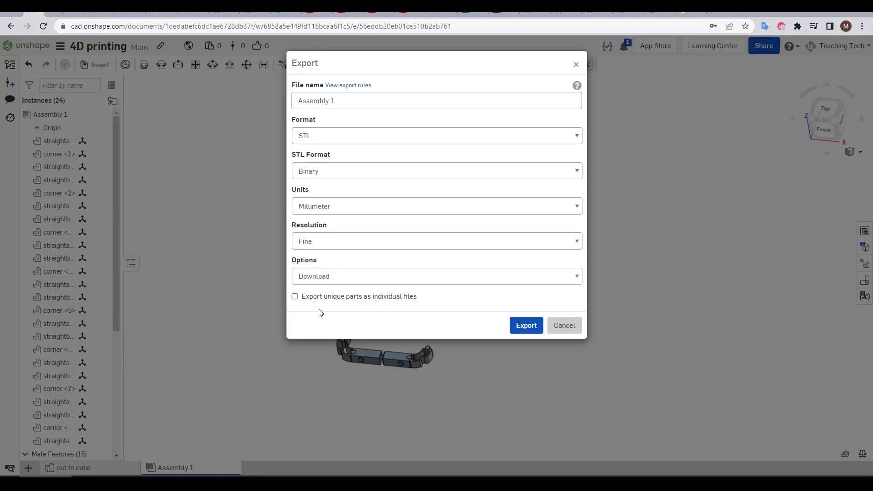
- Export the chain assembly as a binary STL in millimetres at fine resolution
click(525, 326)
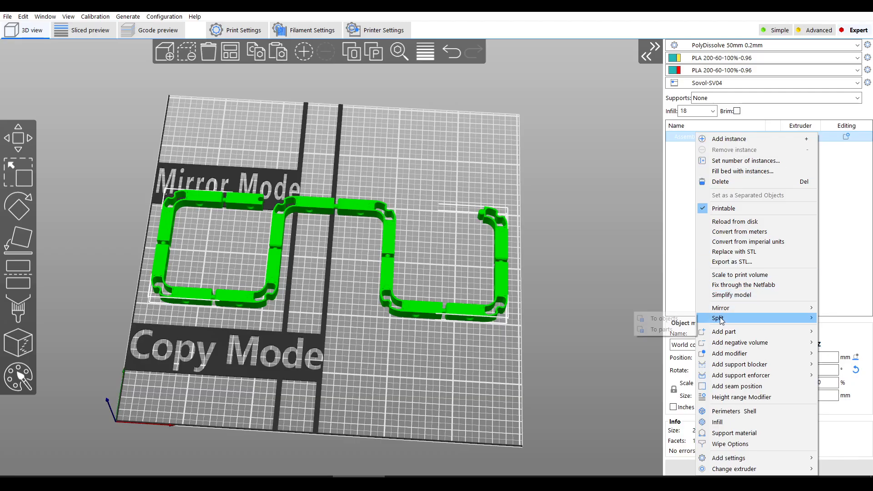
- Split the imported chain into parts and assign the corner piece to extruder 2
click(719, 318)
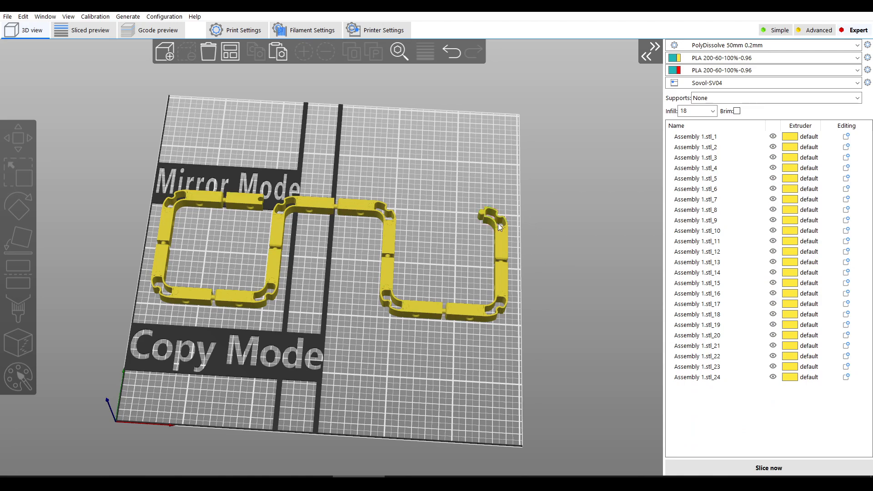
click(492, 215)
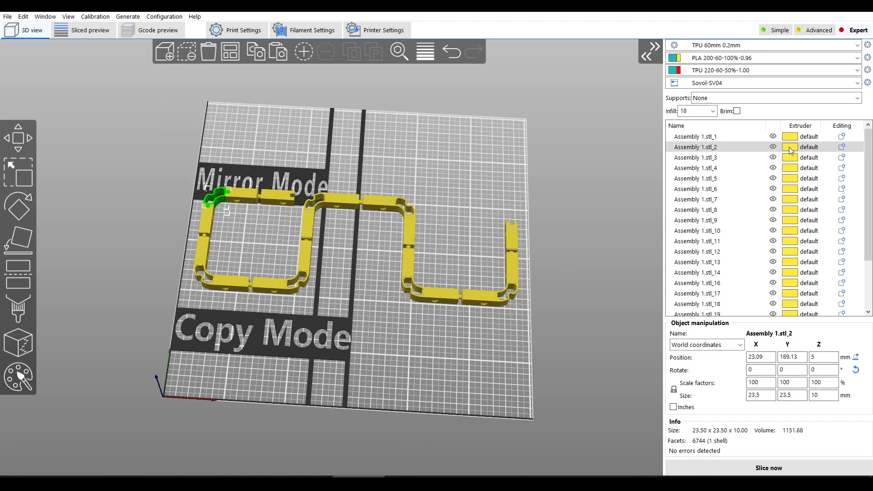
click(801, 148)
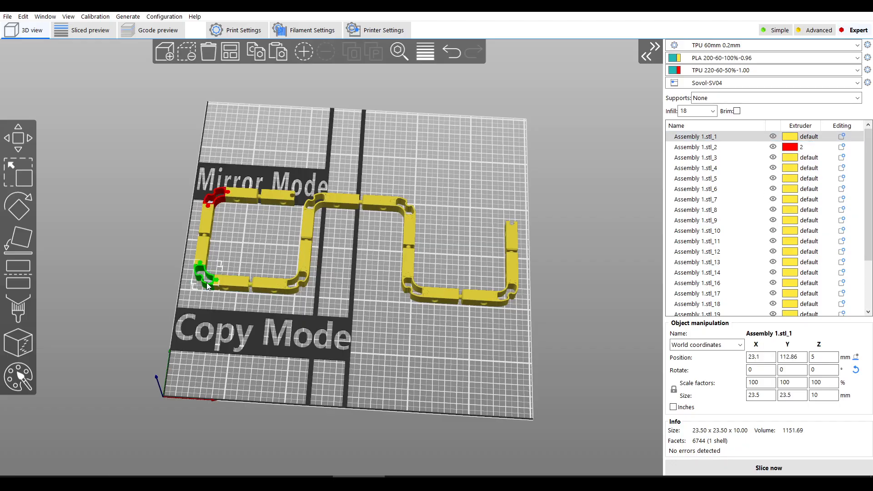
click(157, 30)
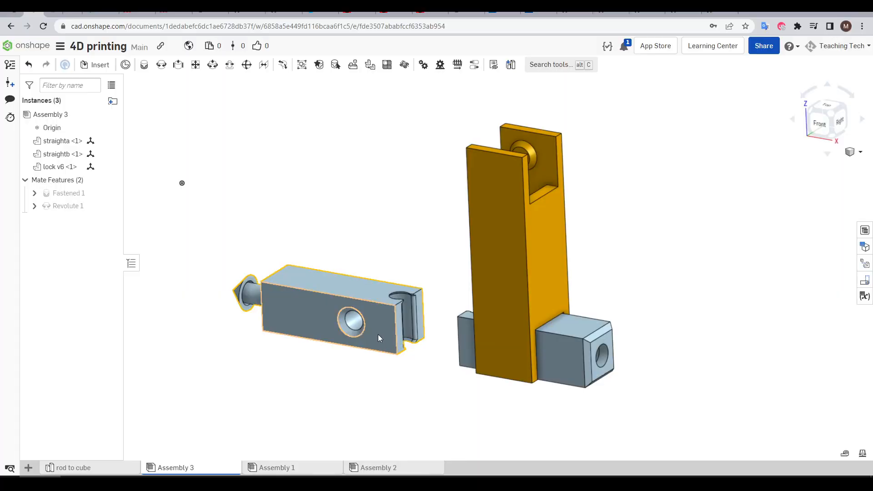
- Position the lock v6 part bridging straighta and straightb into a straight rod
click(414, 390)
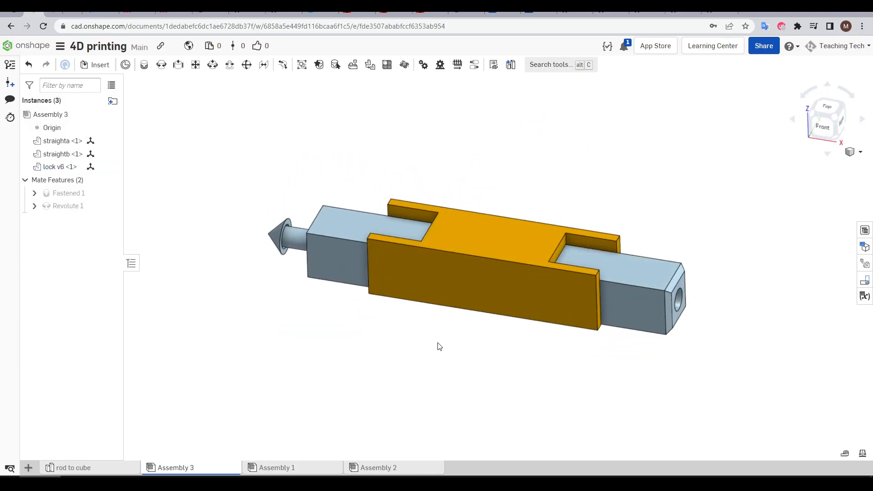
click(73, 468)
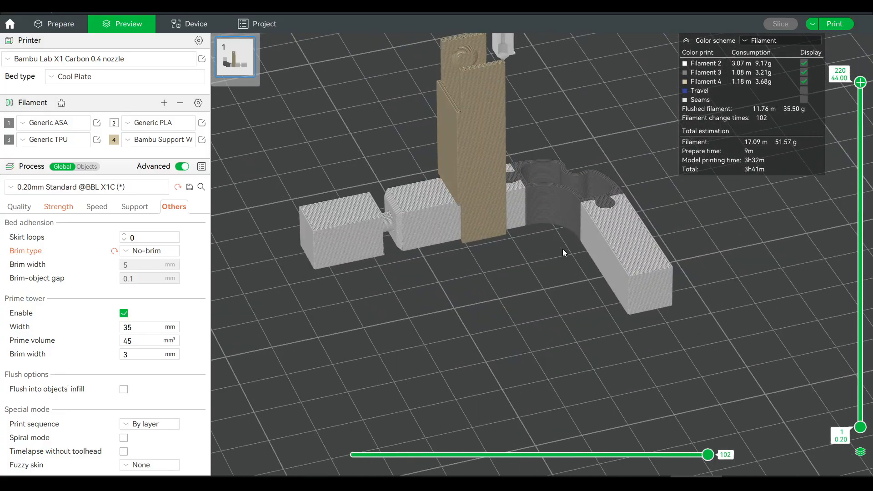
mouse_move(602, 231)
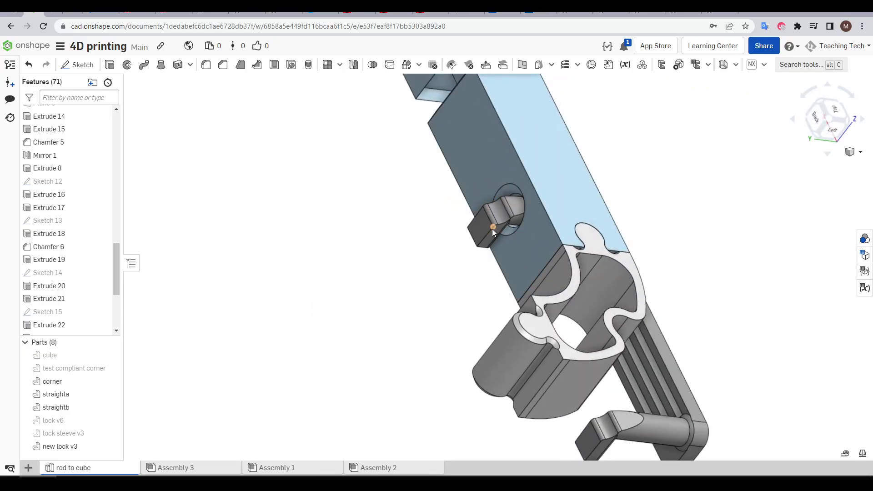
- Zoom in on the corner's flexible hinge and lock in the rod to cube studio
click(176, 467)
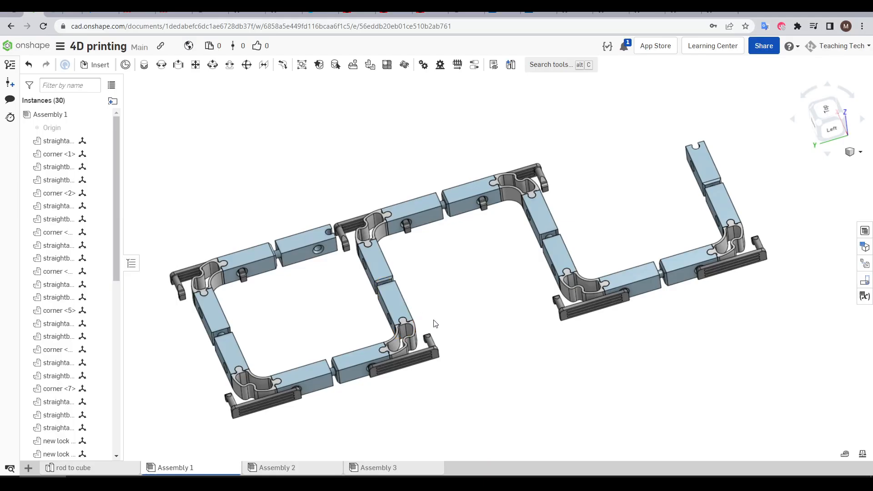
drag(435, 324, 513, 343)
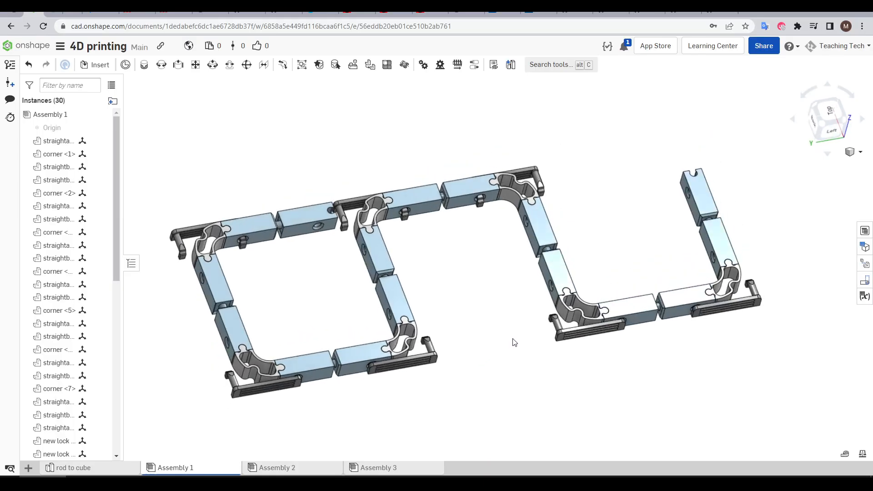
drag(512, 343, 647, 415)
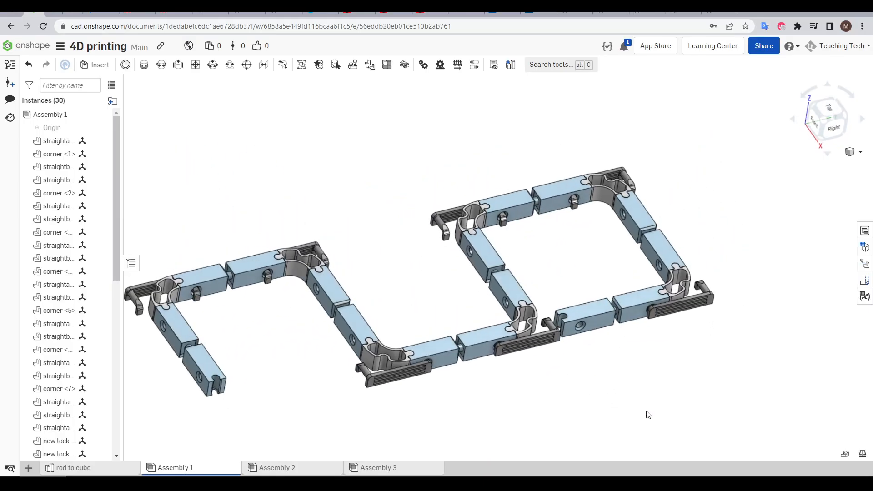